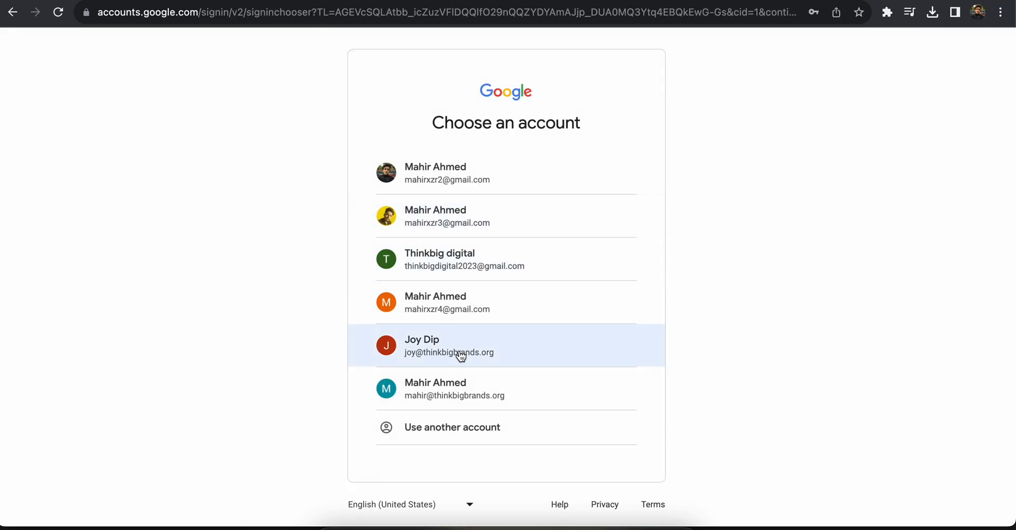
# - Choose the company work account and submit its password to sign in
pyautogui.click(448, 345)
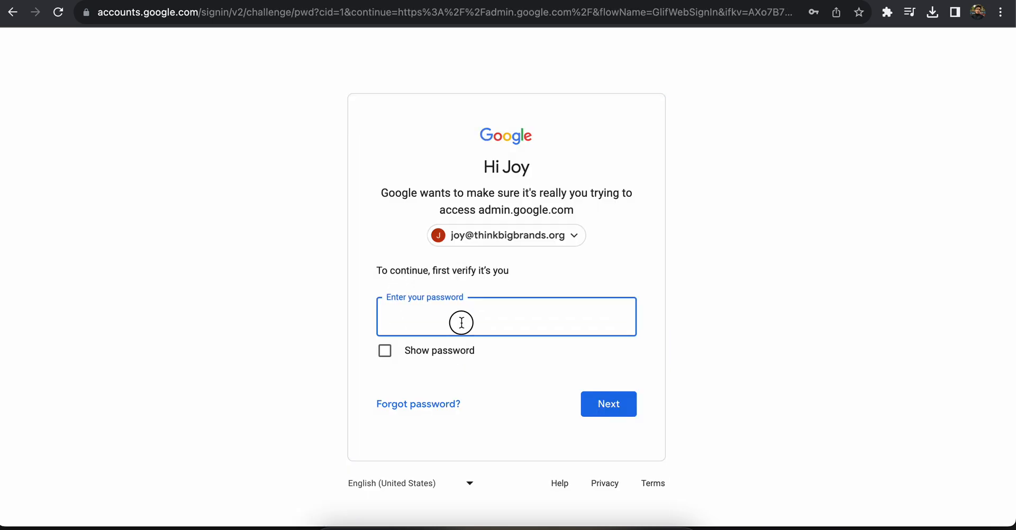
pyautogui.click(505, 316)
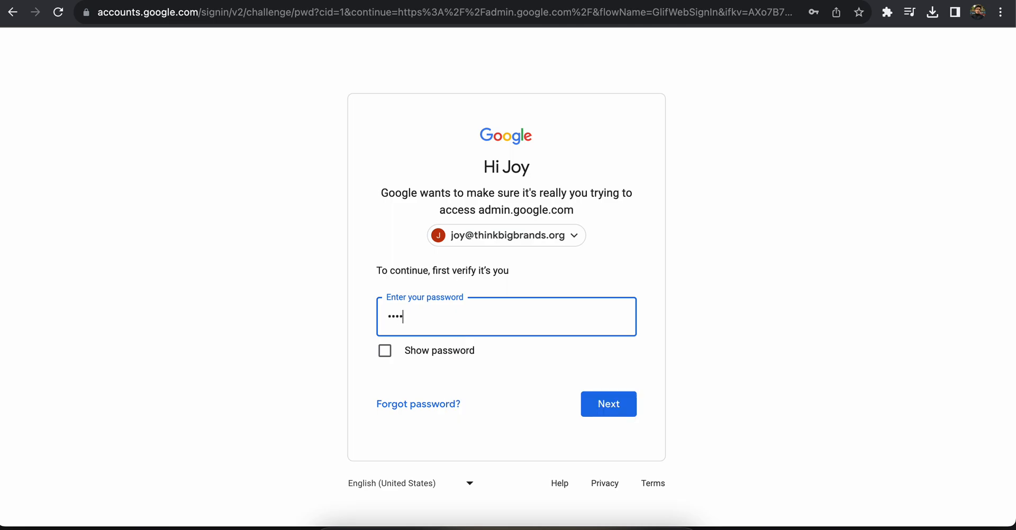
pyautogui.click(607, 404)
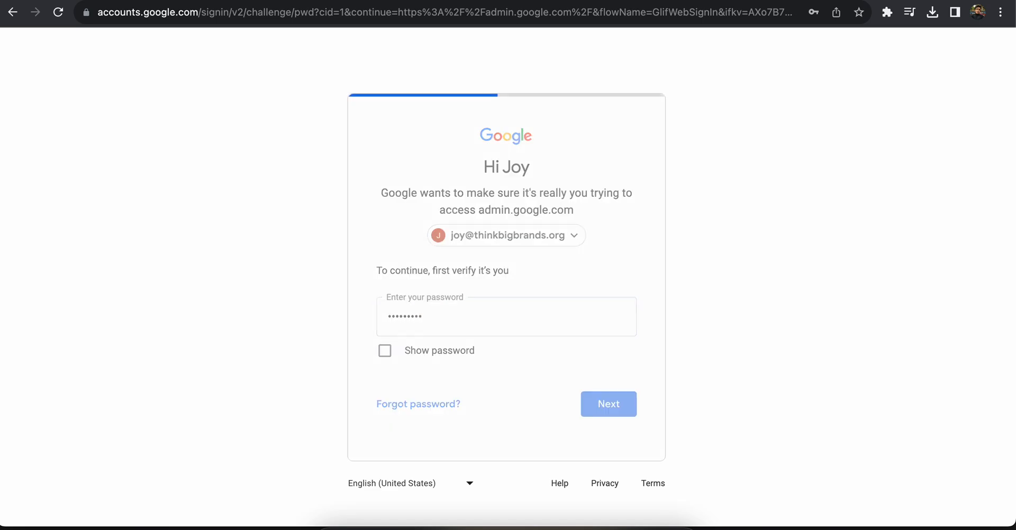
pyautogui.click(608, 403)
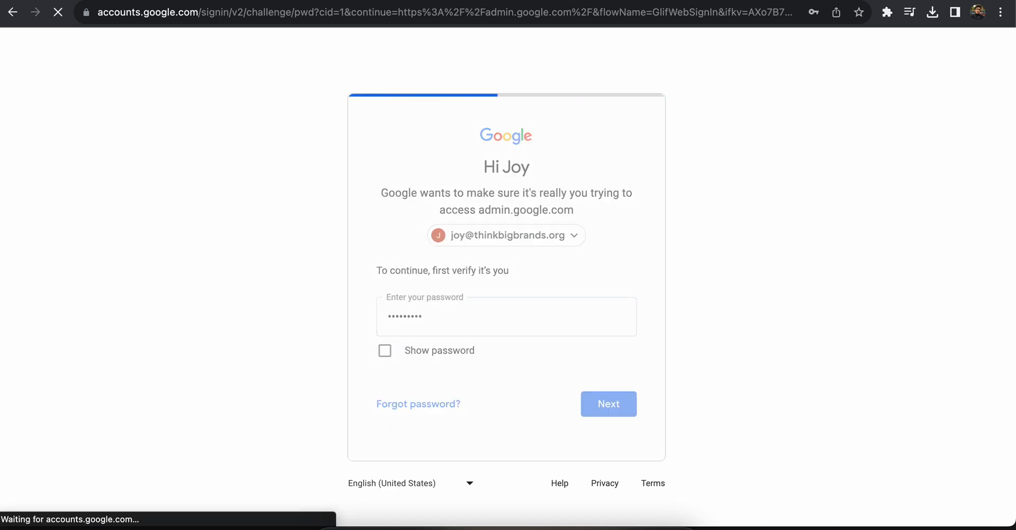
pyautogui.click(608, 404)
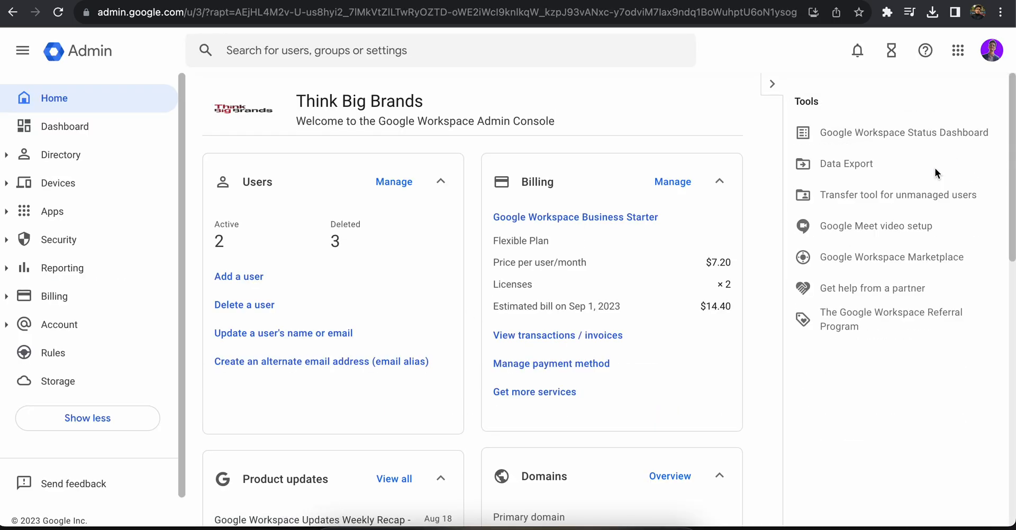
pyautogui.moveTo(548, 163)
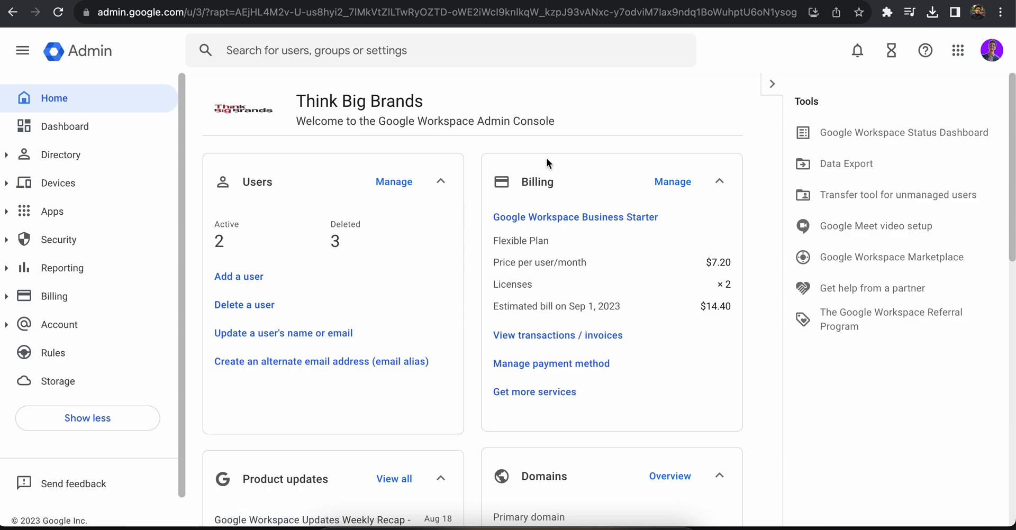
pyautogui.moveTo(288, 200)
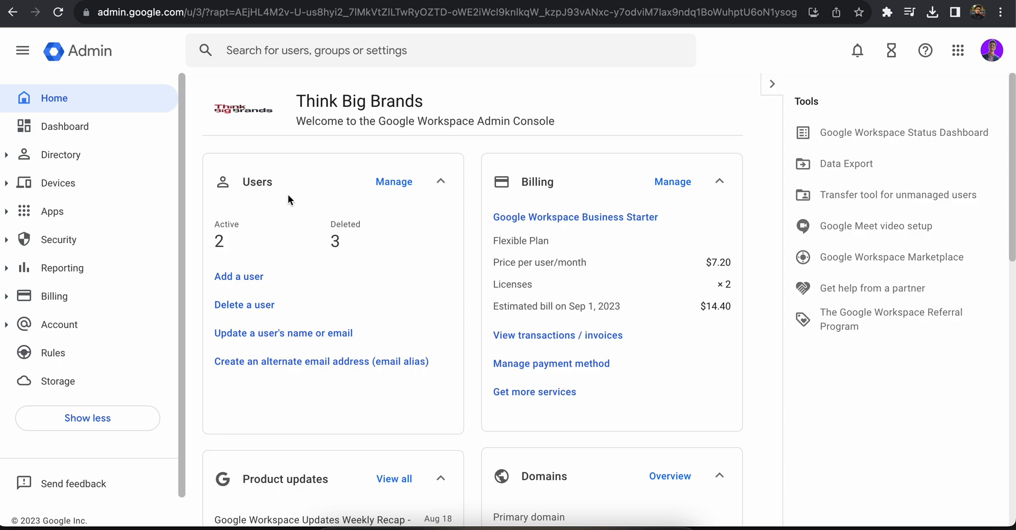
pyautogui.moveTo(300, 227)
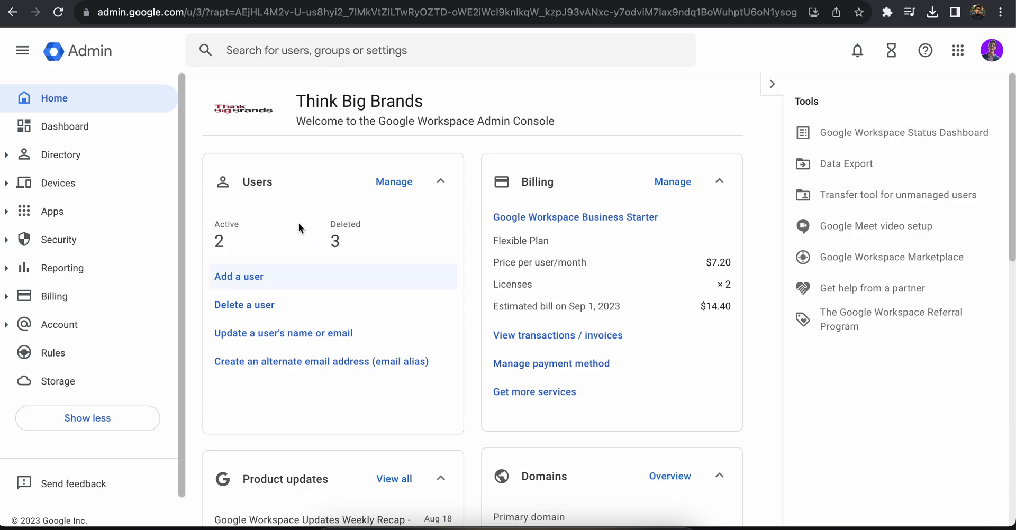
pyautogui.moveTo(335, 240)
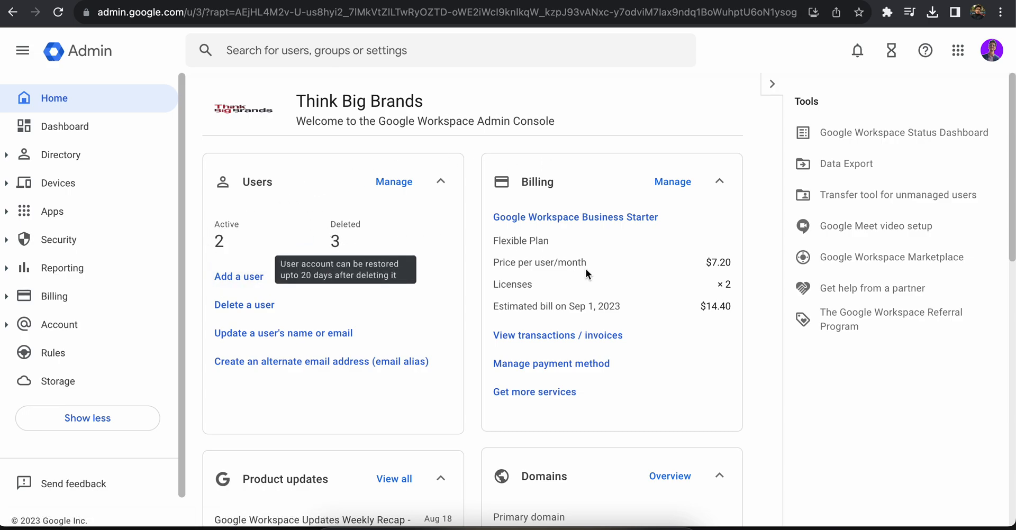
pyautogui.moveTo(658, 340)
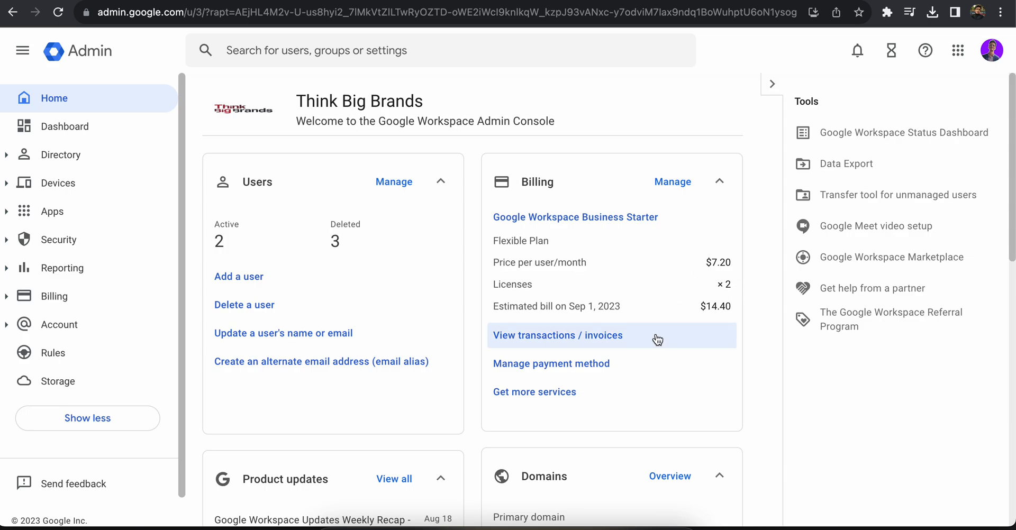
pyautogui.moveTo(523, 264)
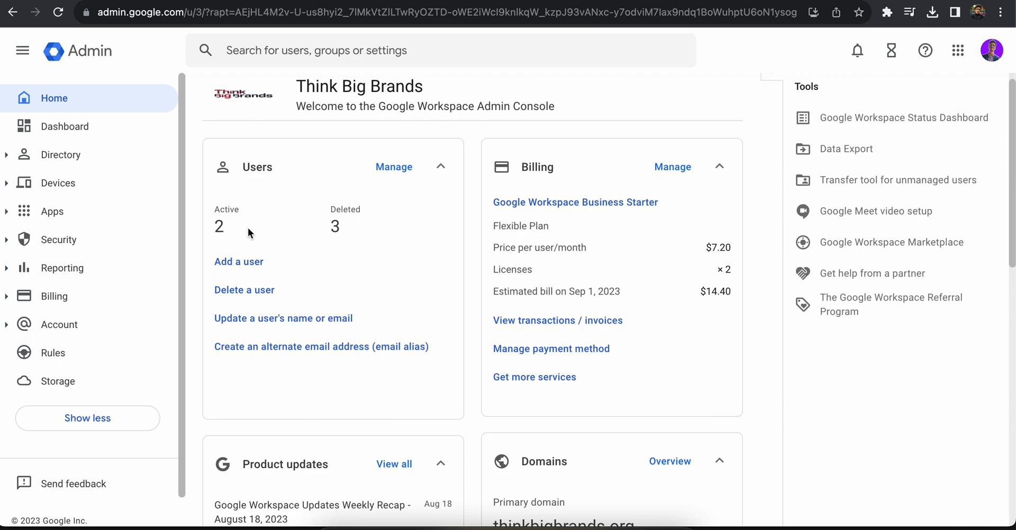
pyautogui.moveTo(382, 370)
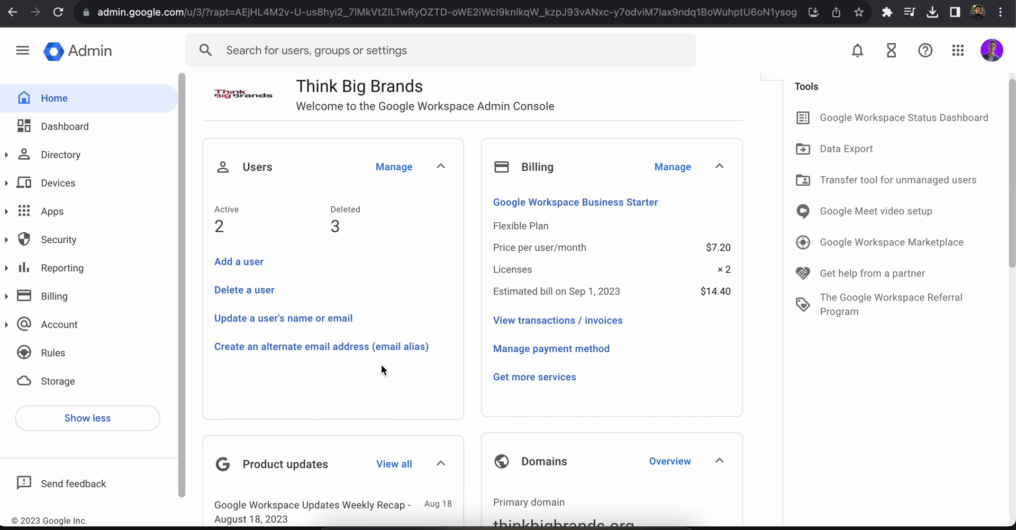
# - Scroll over the home page's Users, Billing and Domains cards
pyautogui.scroll(-3)
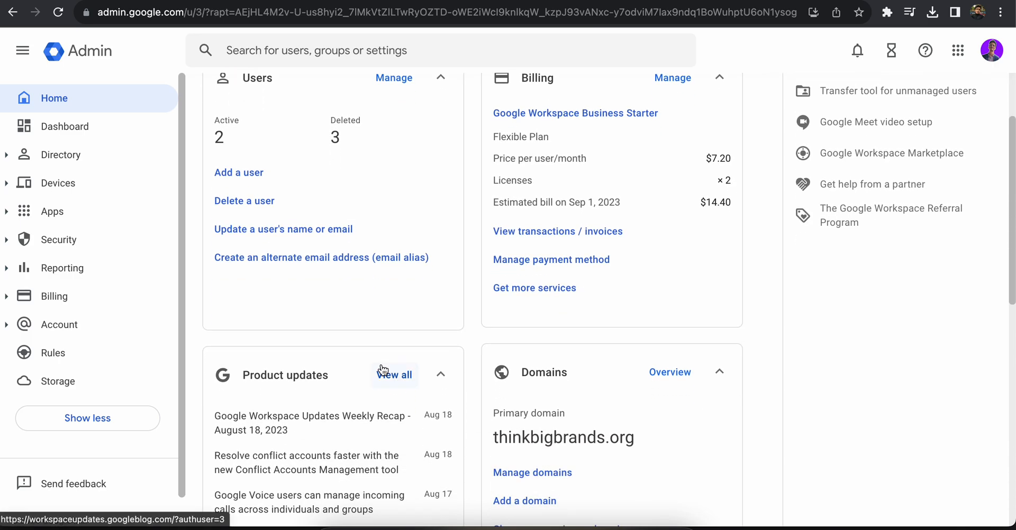
pyautogui.scroll(3)
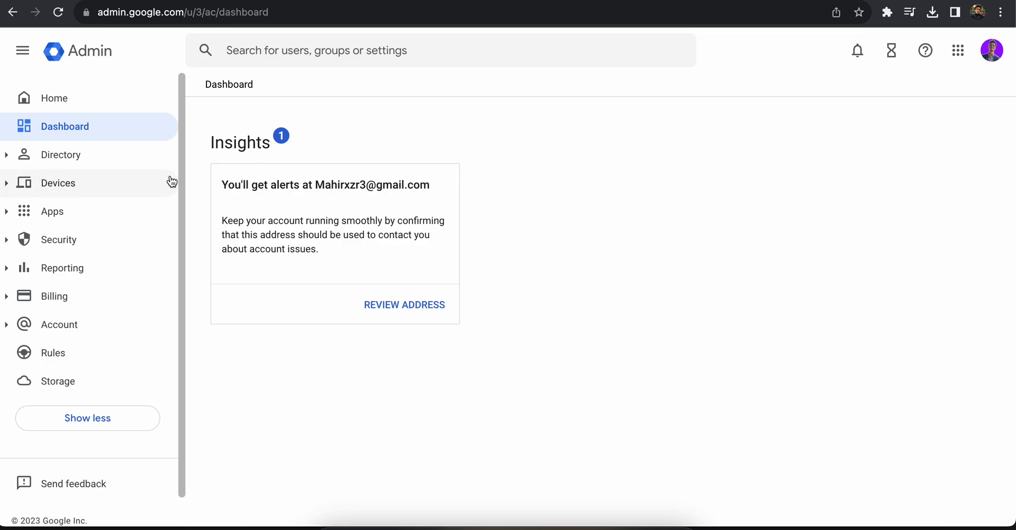
# - Expand Devices and Account in the sidebar, then return to the Home overview via the Admin logo
pyautogui.click(58, 182)
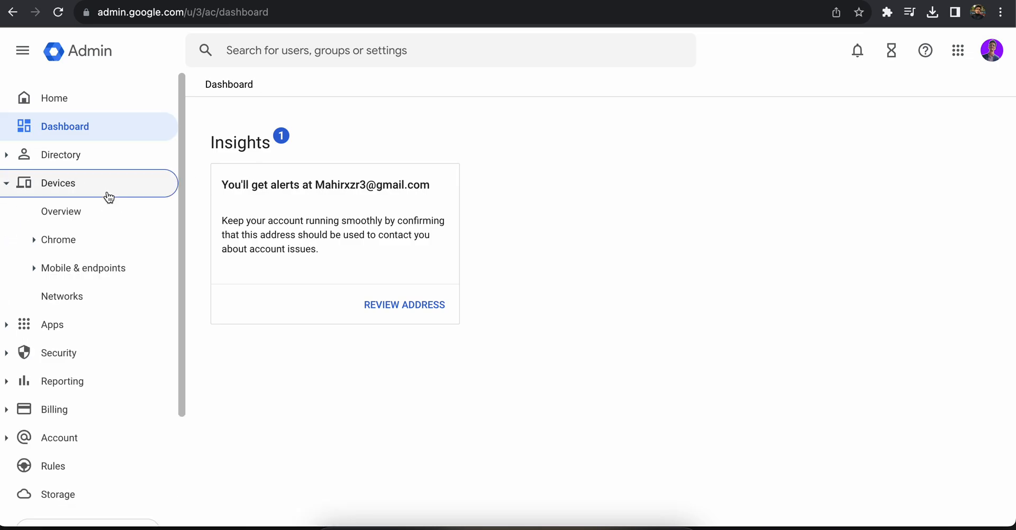
pyautogui.moveTo(87, 342)
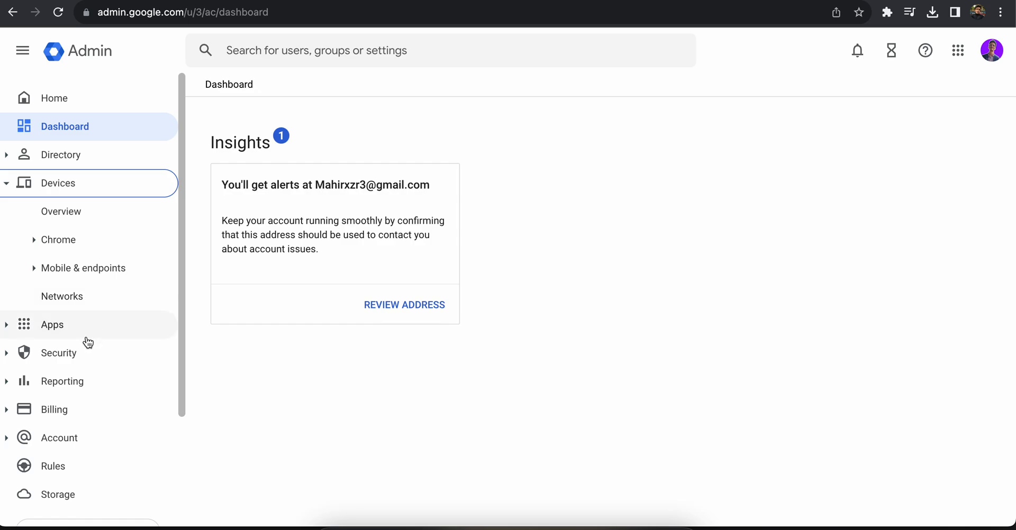
pyautogui.click(52, 325)
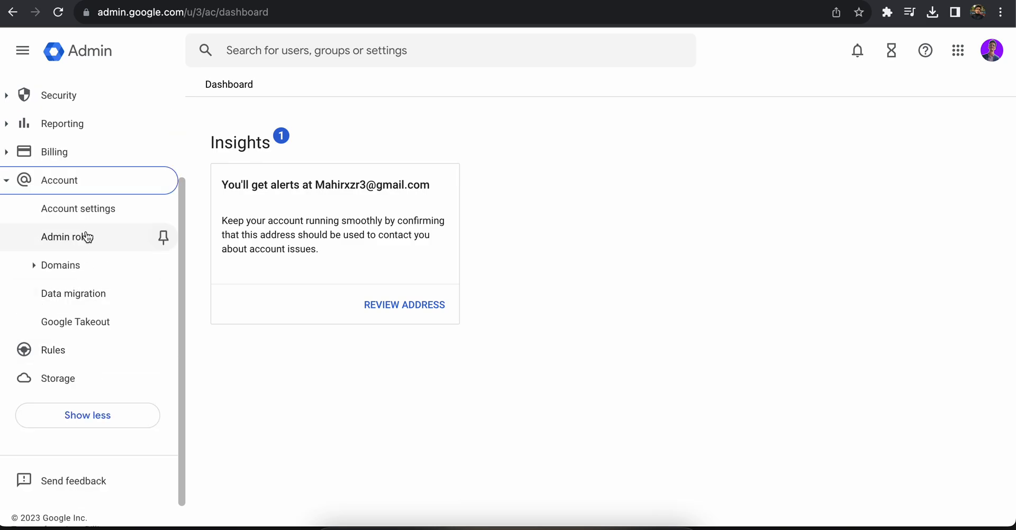
pyautogui.moveTo(73, 294)
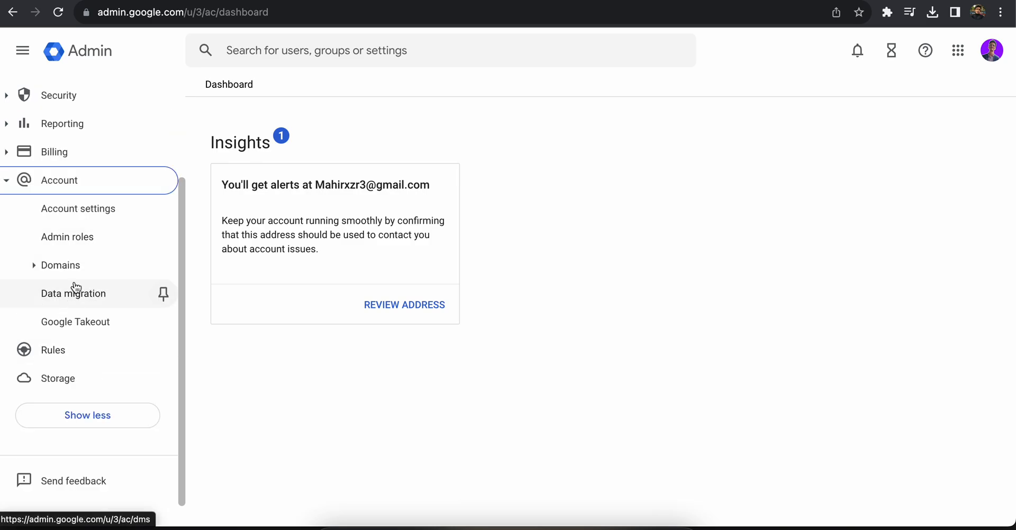
pyautogui.click(90, 51)
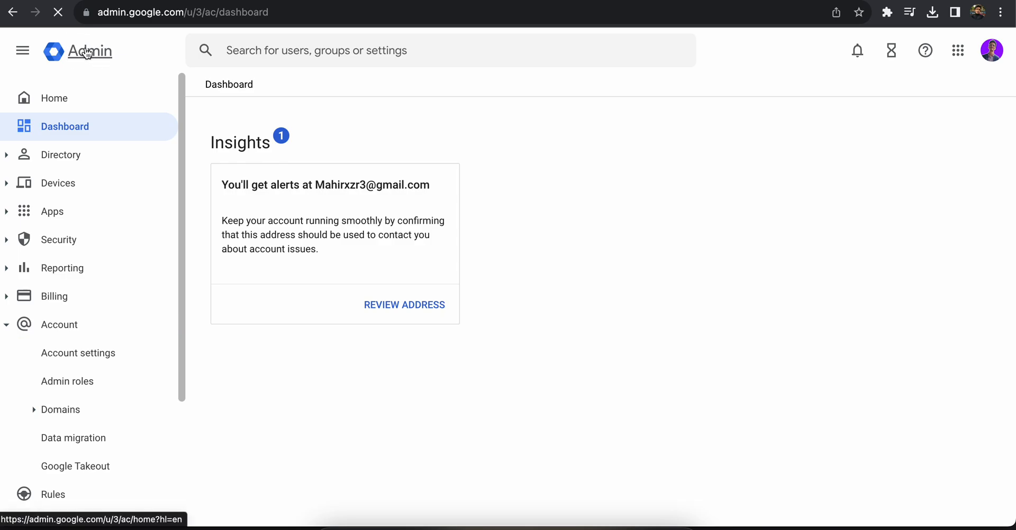
pyautogui.click(89, 51)
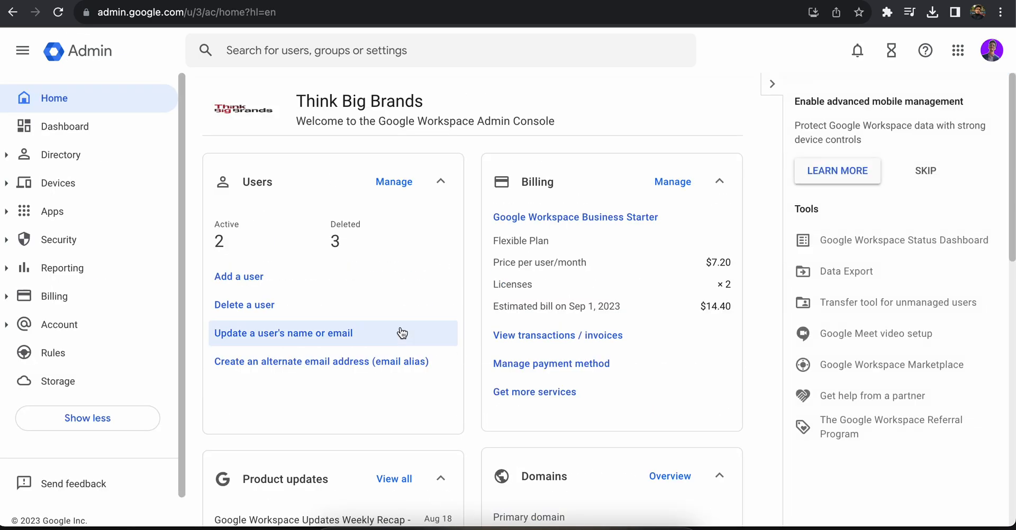
# - Open Add new user, focus Secondary email, then close the form without saving
pyautogui.click(239, 276)
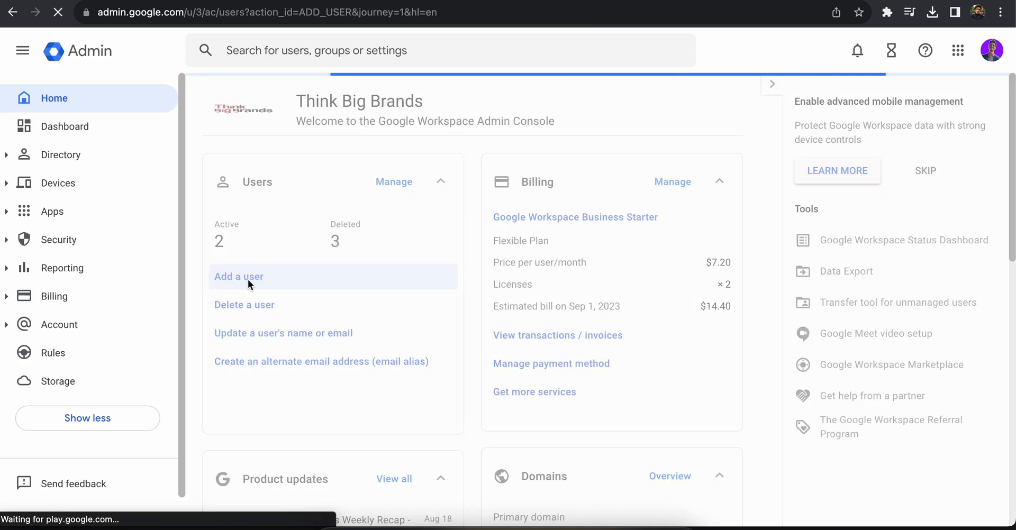
pyautogui.click(238, 276)
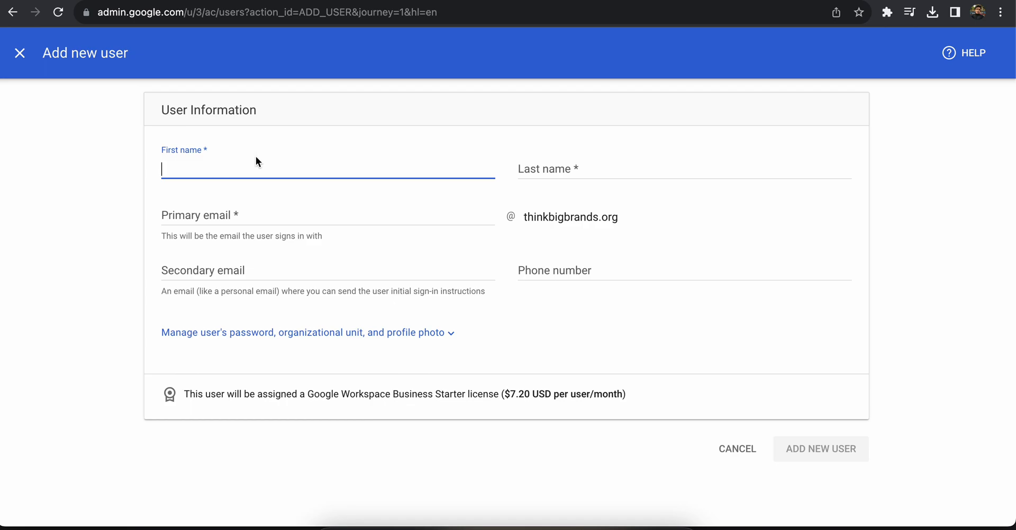
pyautogui.click(259, 271)
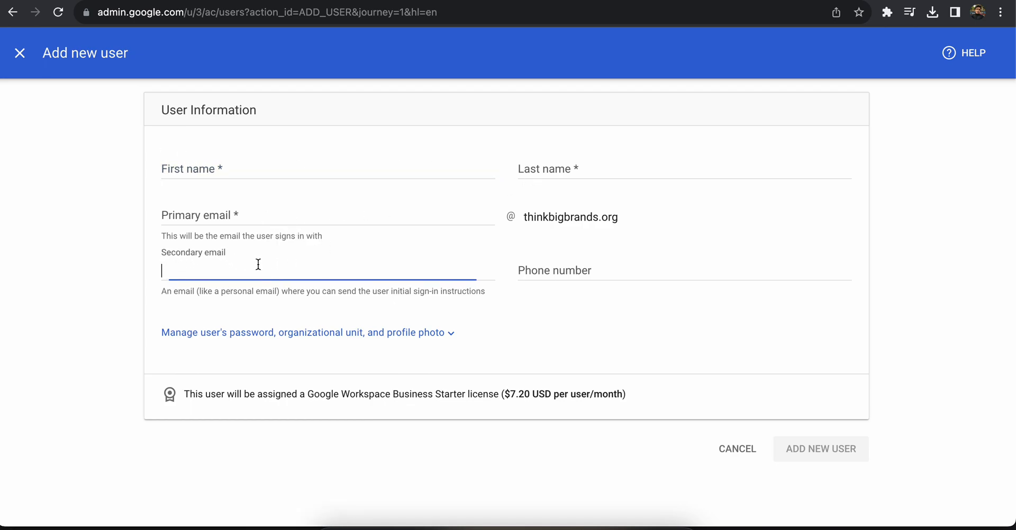
pyautogui.moveTo(826, 460)
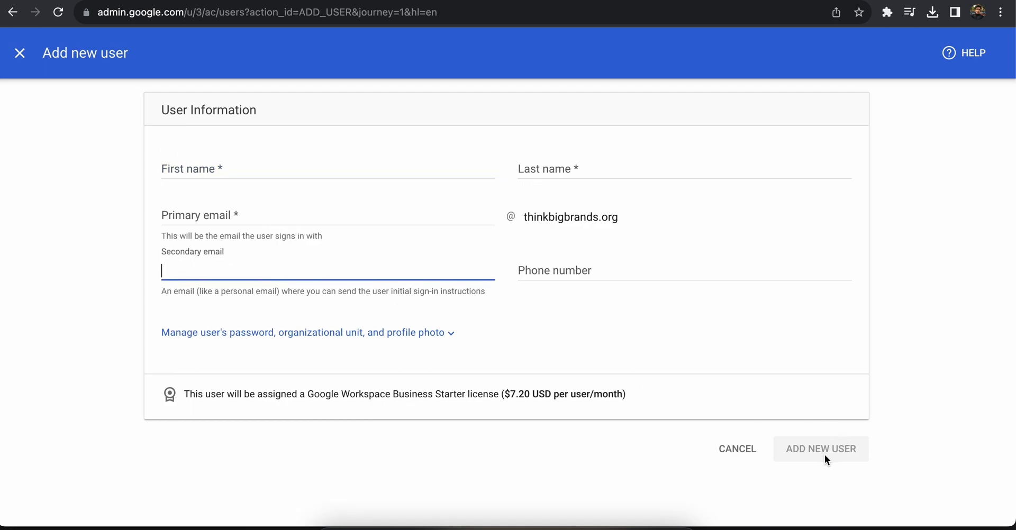
pyautogui.moveTo(258, 107)
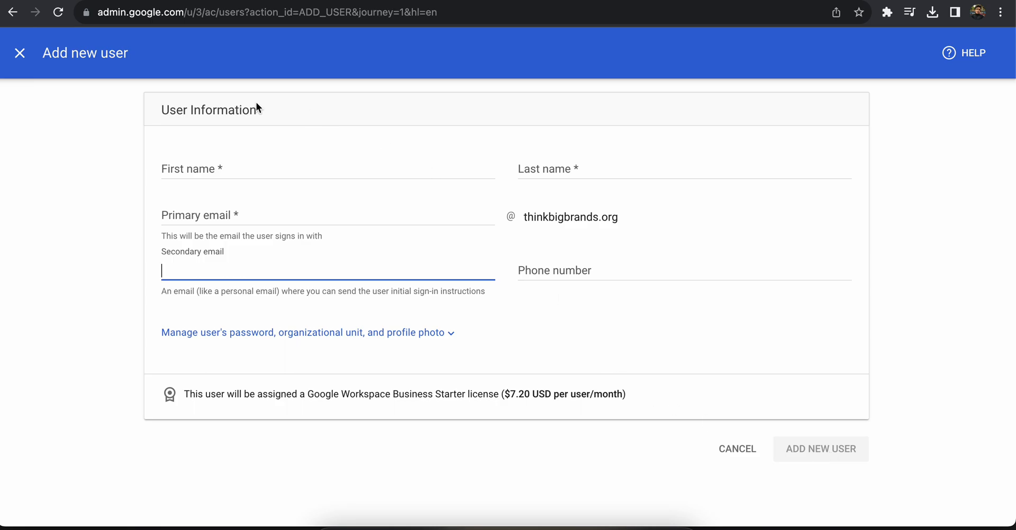
pyautogui.click(20, 53)
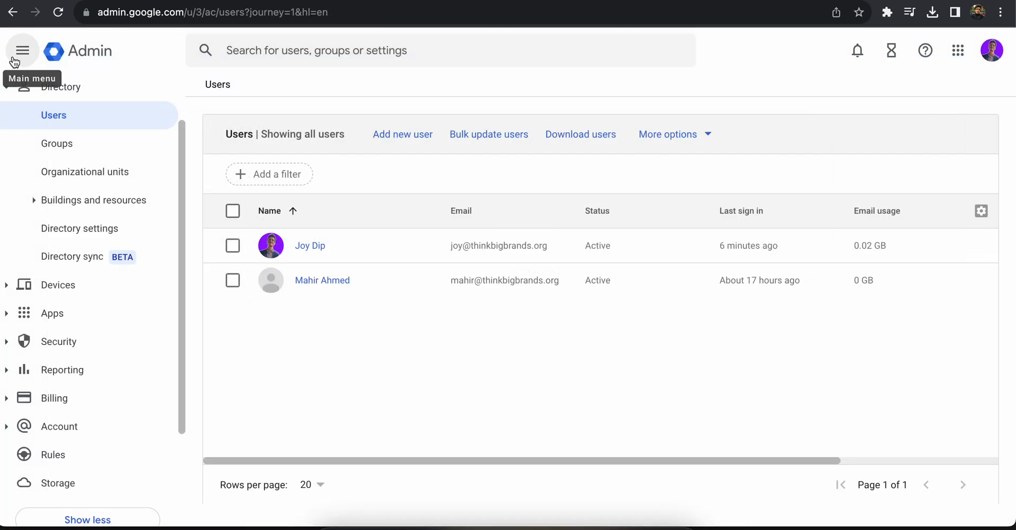
pyautogui.moveTo(465, 389)
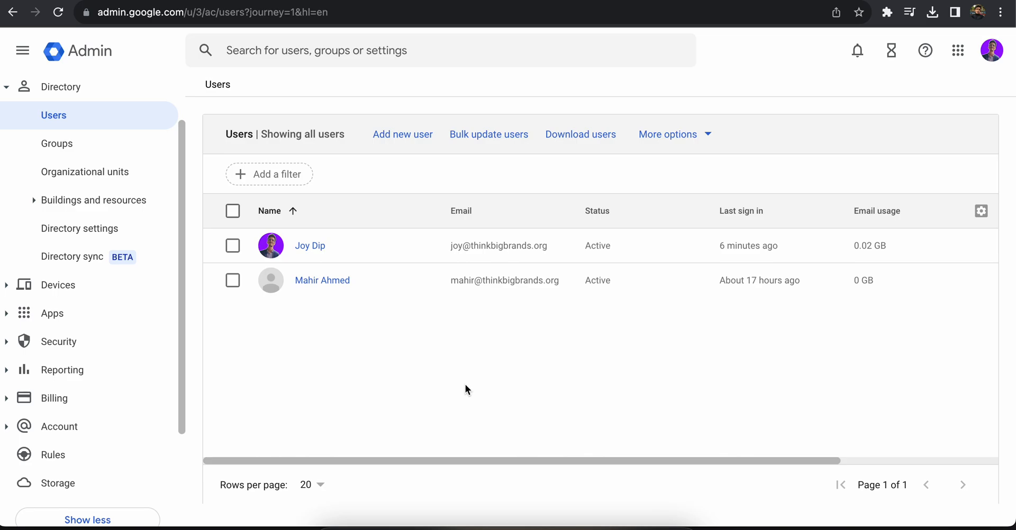
pyautogui.moveTo(93, 73)
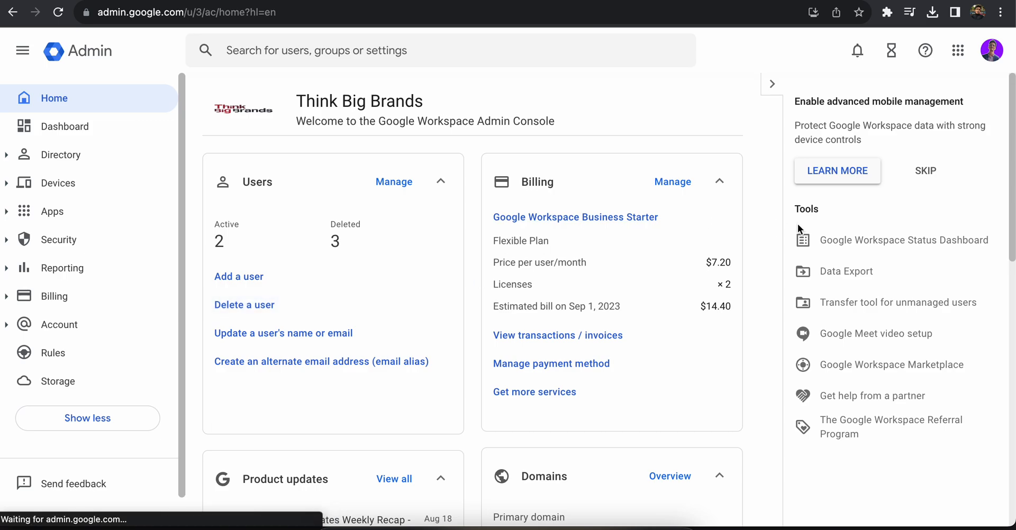
pyautogui.scroll(-3)
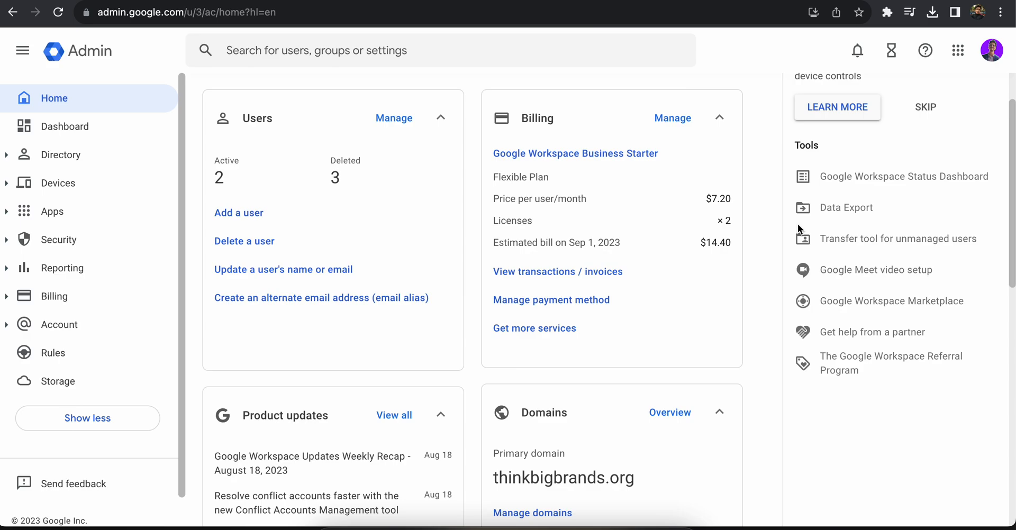
pyautogui.moveTo(867, 164)
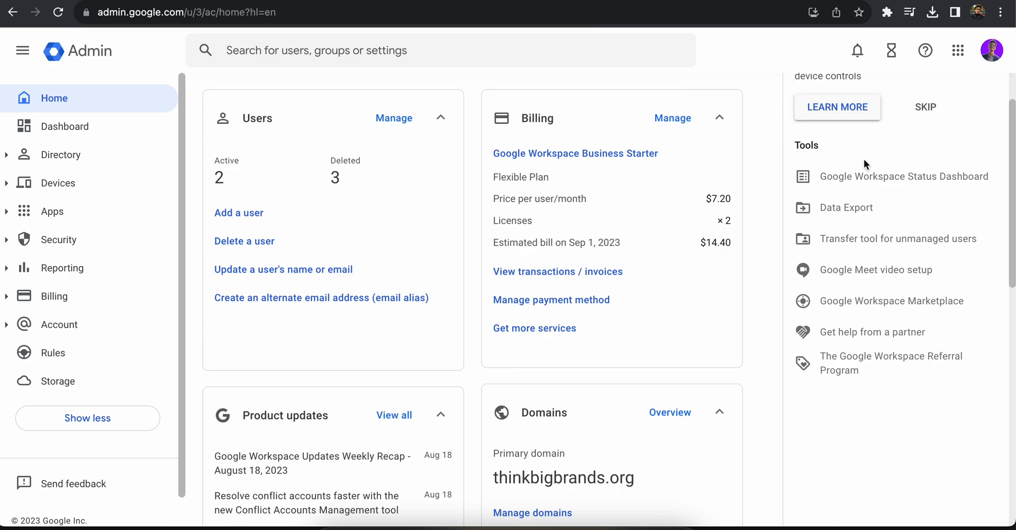